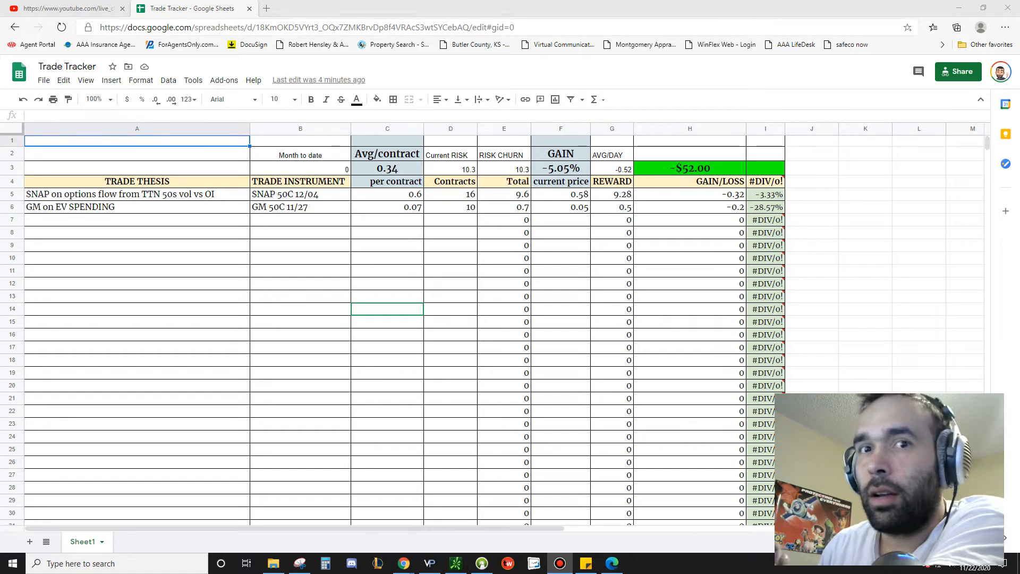
mouse_move(121, 336)
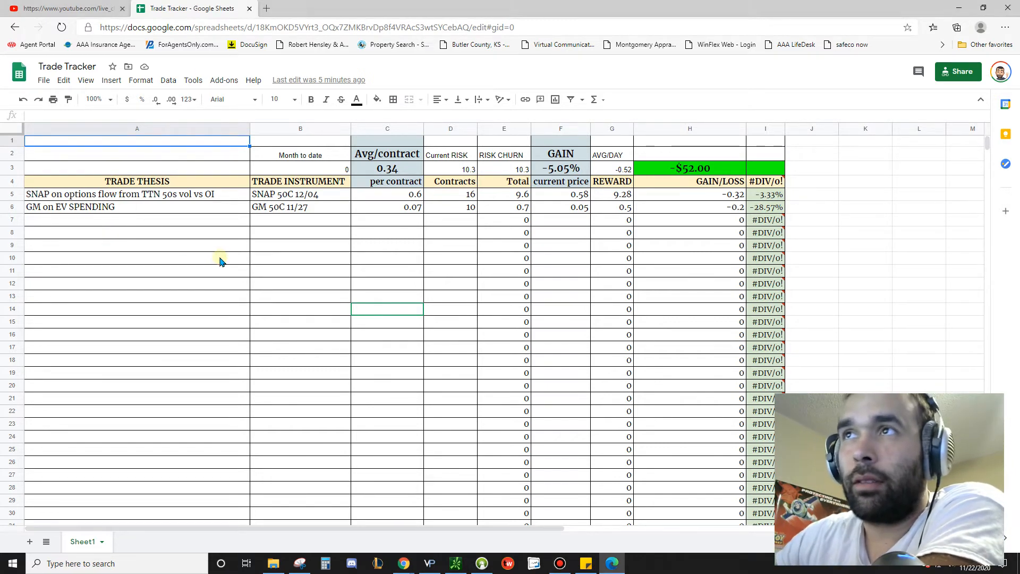
Review the SNAP trade's thesis and instrument entries in its row.
click(137, 193)
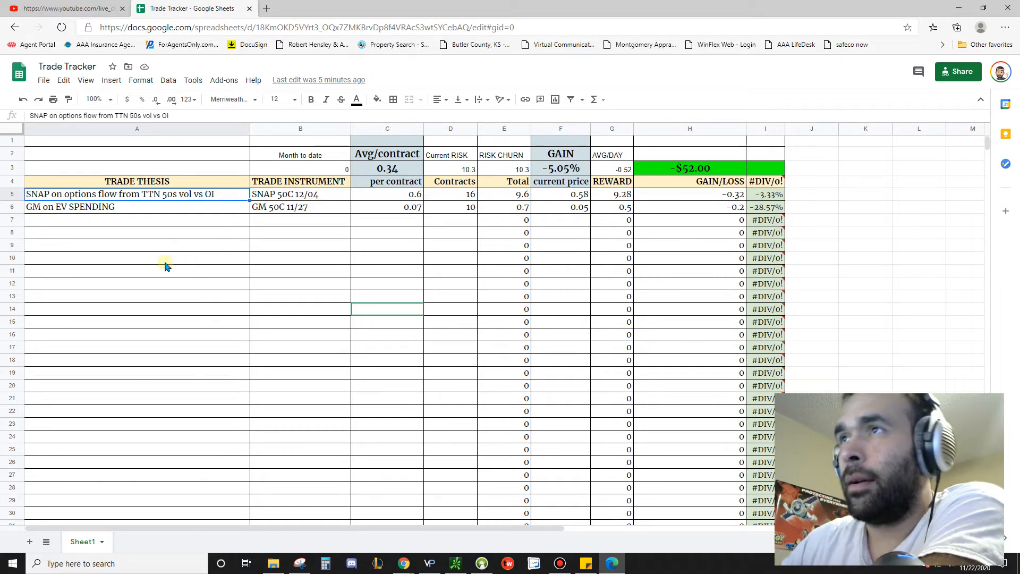
mouse_move(183, 341)
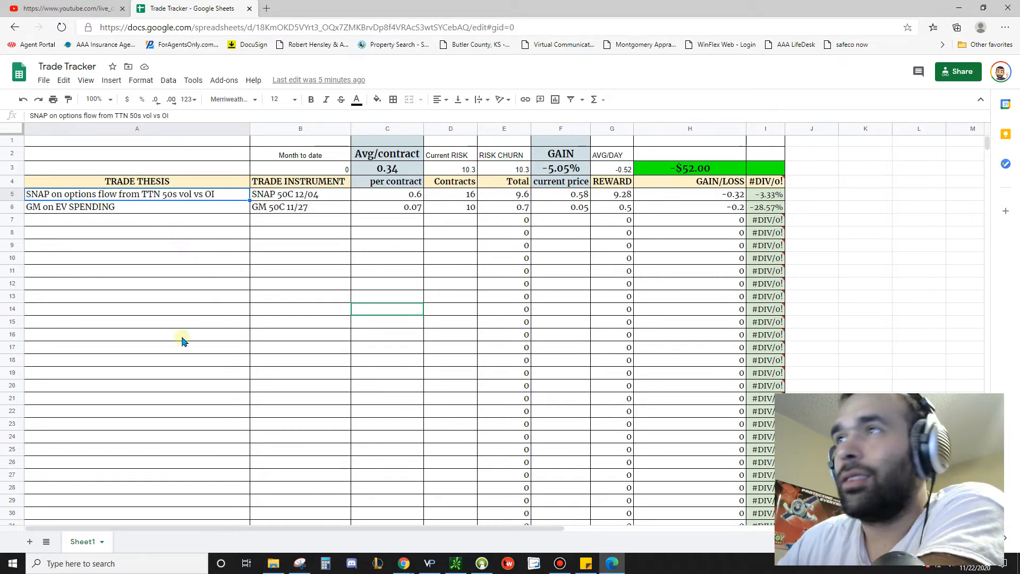
mouse_move(371, 267)
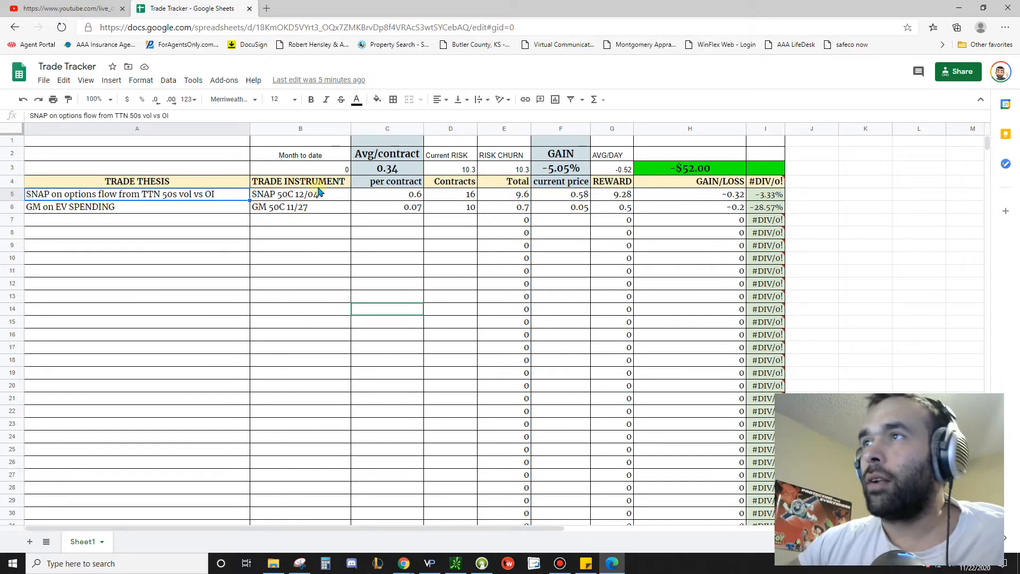
click(300, 193)
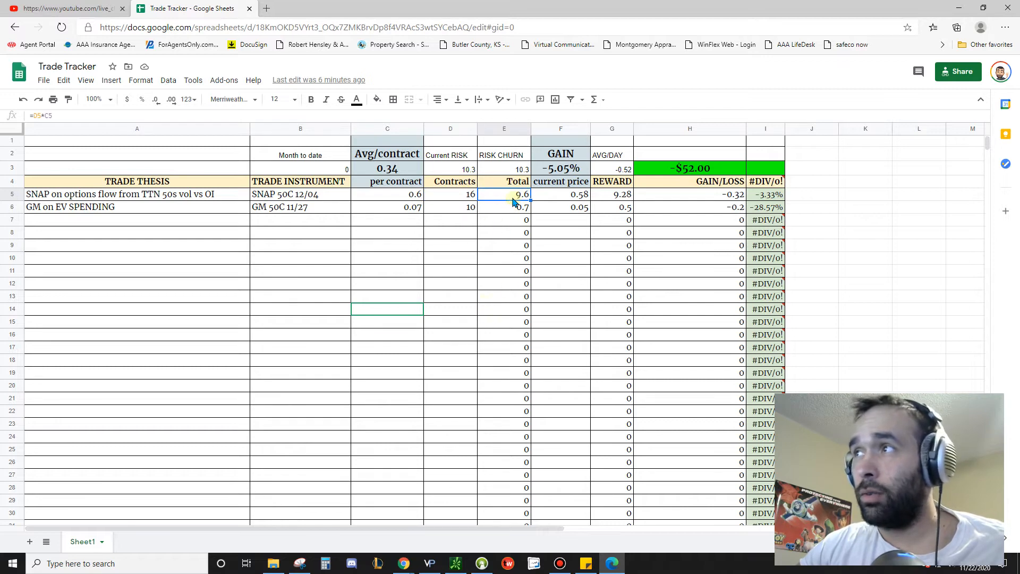
mouse_move(521, 316)
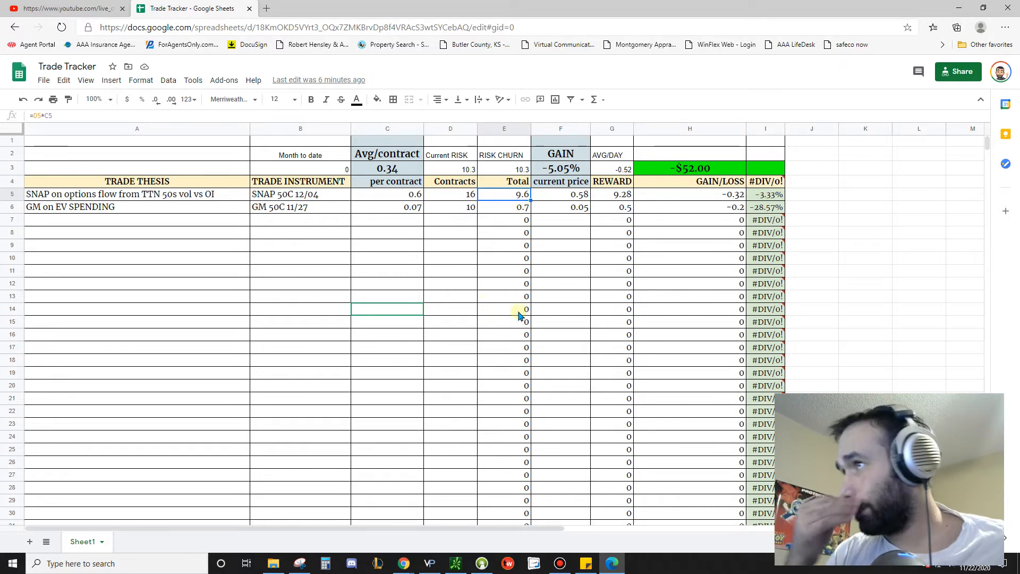
mouse_move(535, 280)
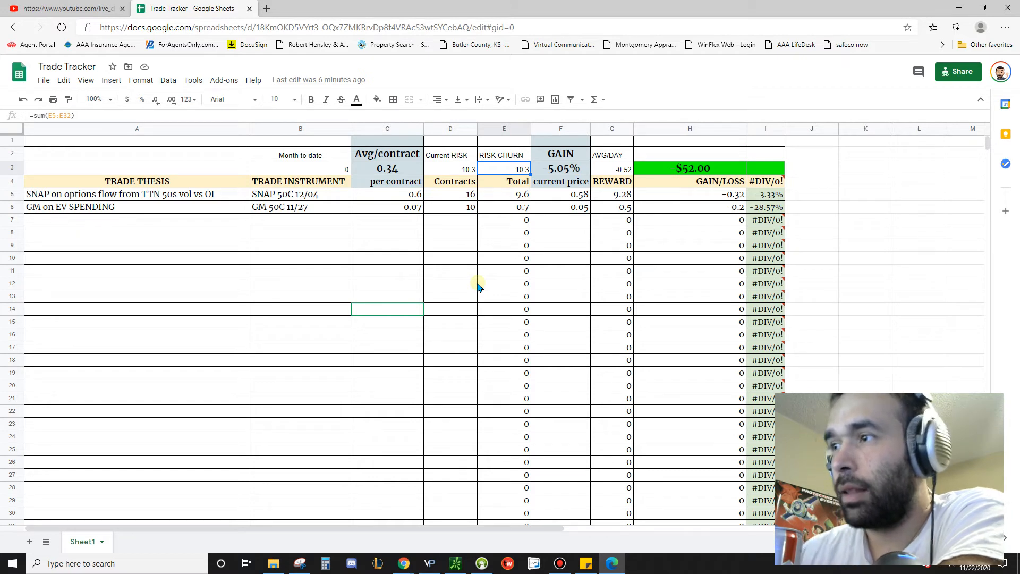
mouse_move(448, 281)
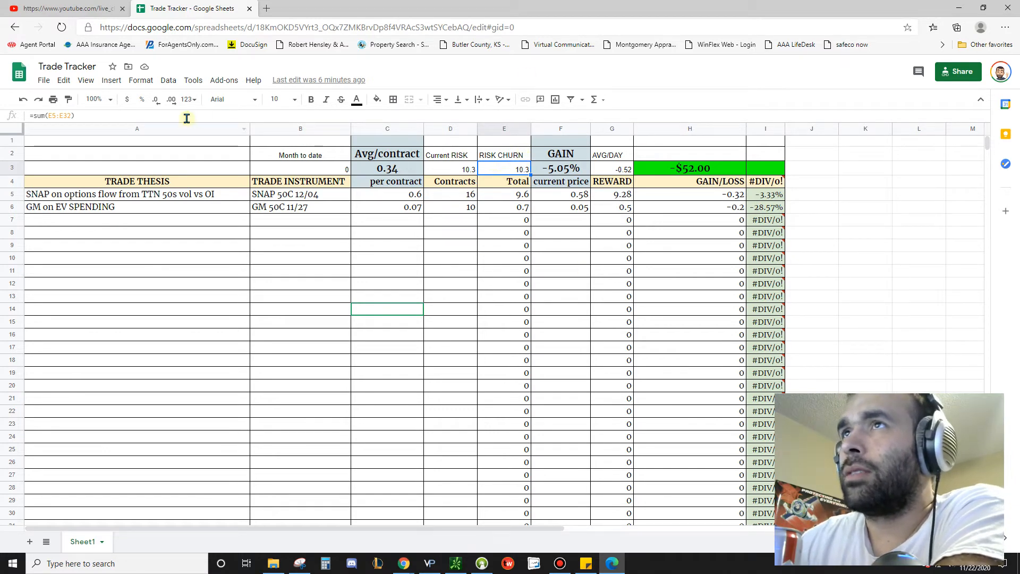
Rewrite the Current RISK formula in D3 as =E3-E5, churn minus the SNAP total.
double_click(503, 168)
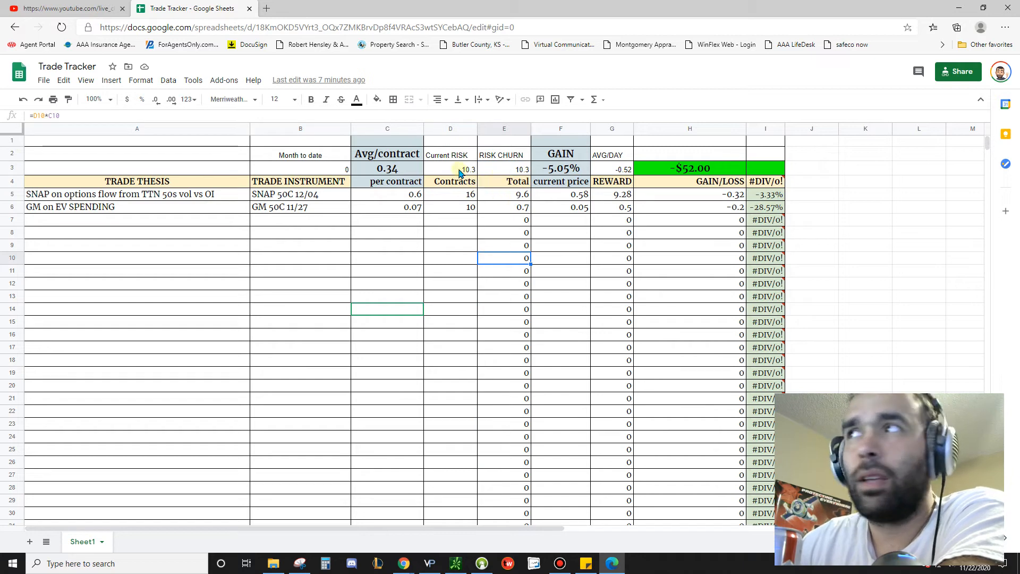
click(469, 169)
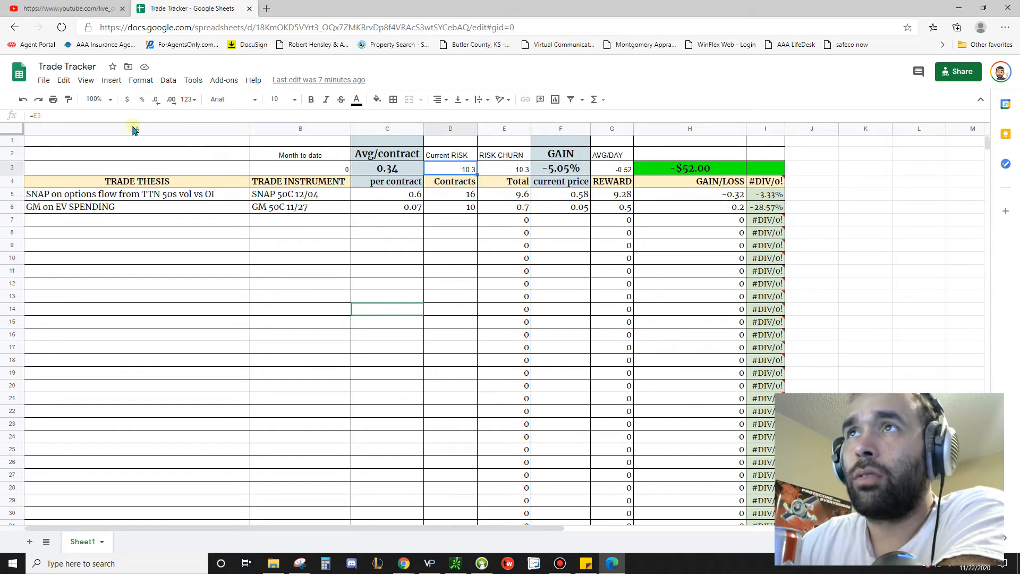
click(503, 169)
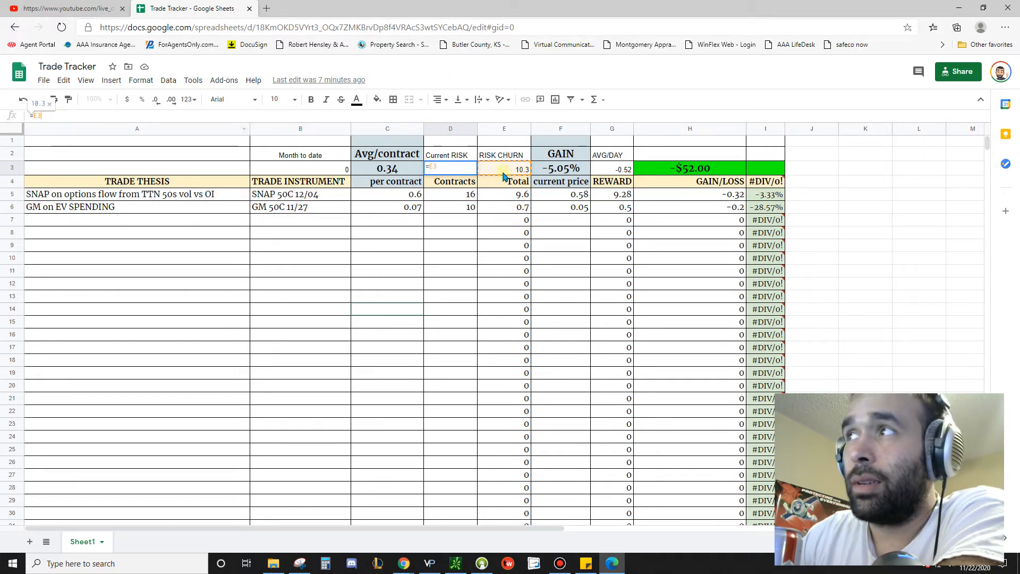
text(-)
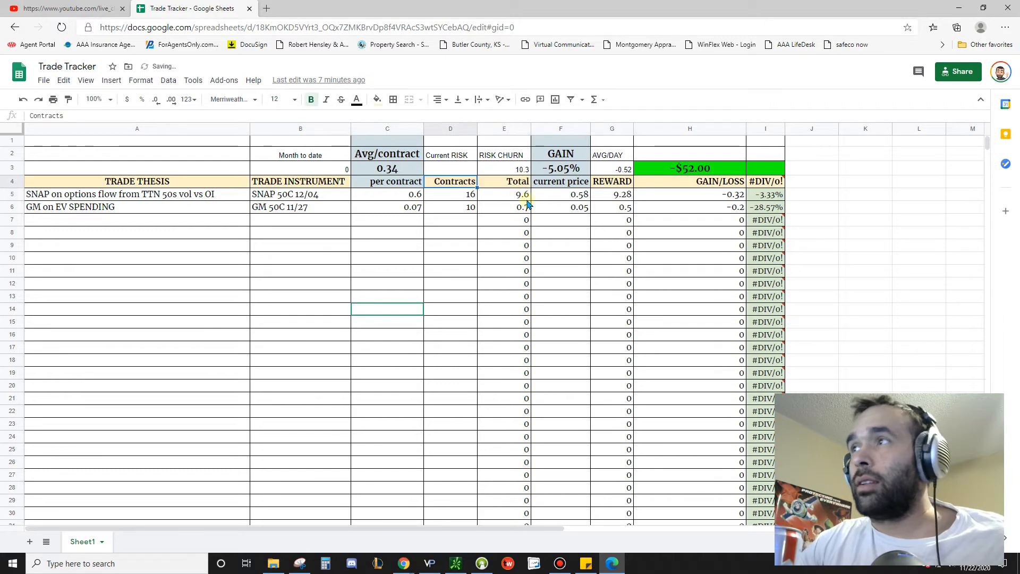
Commit the =E3-E5 formula so Current RISK reads 0.7 (10.3 less 9.6).
click(504, 194)
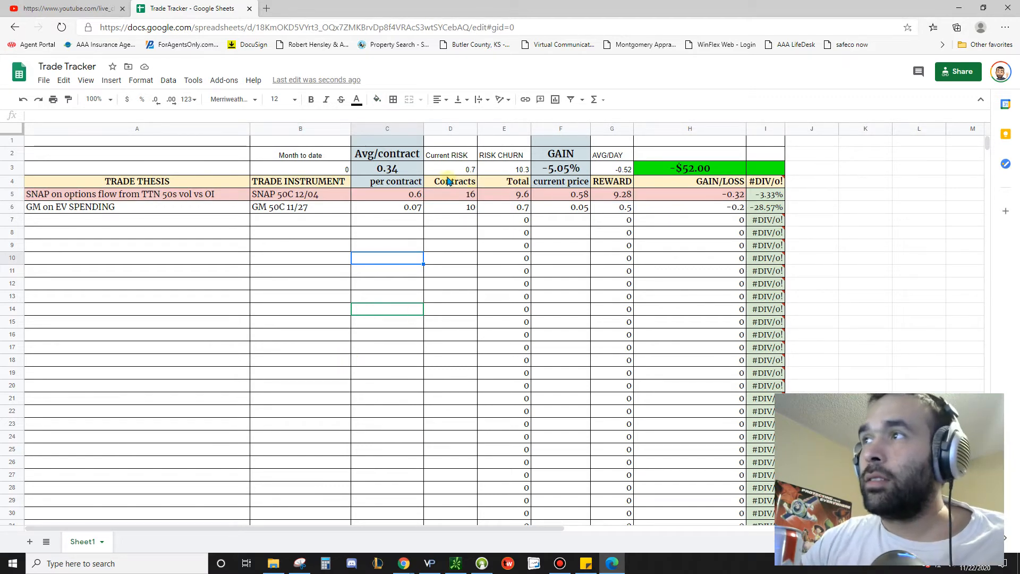
click(450, 168)
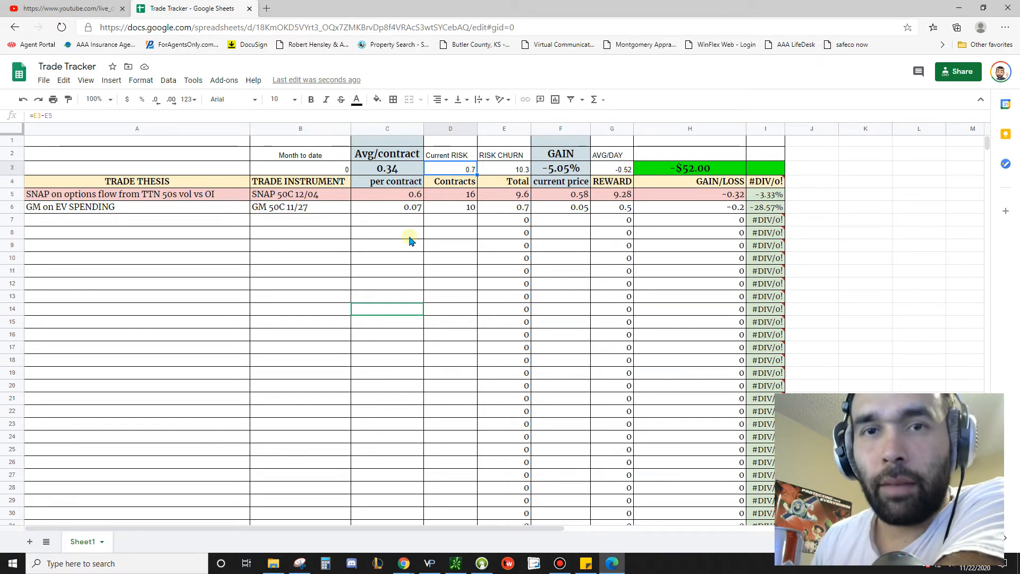
mouse_move(493, 242)
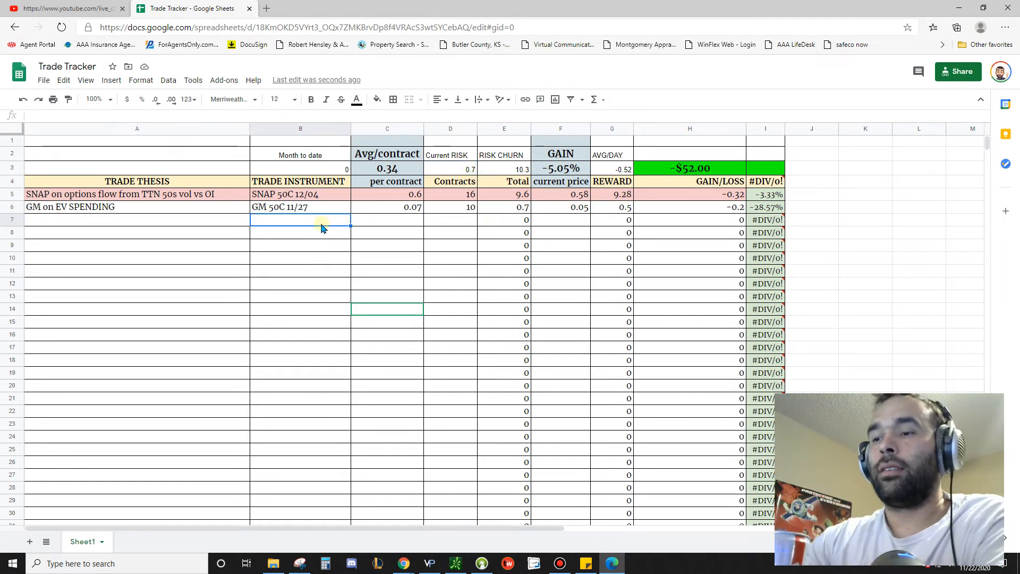
Enter a trial TSLA 600c /21 row with 30 per contract.
text(tsla 600c 1/19)
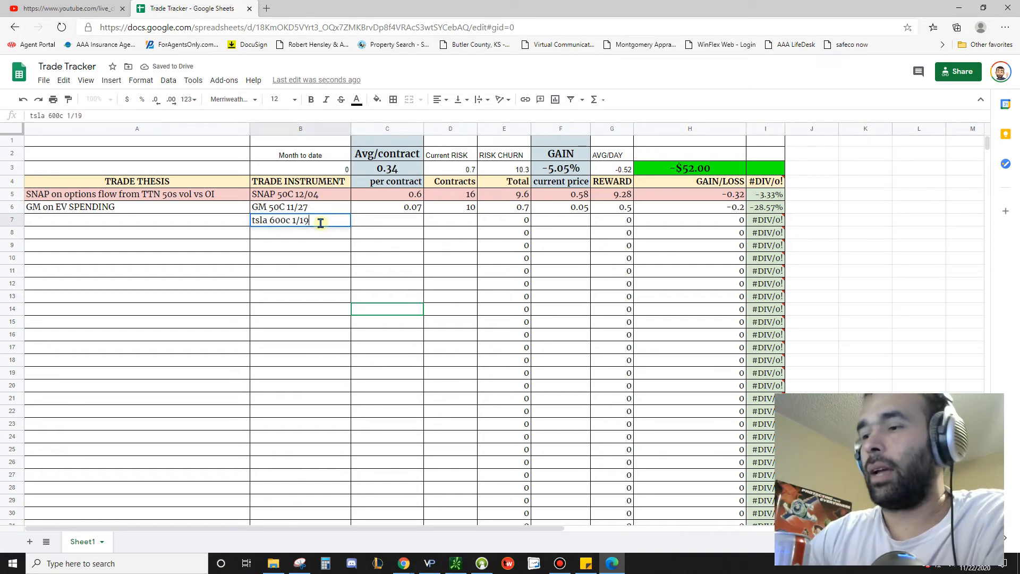
text(/21)
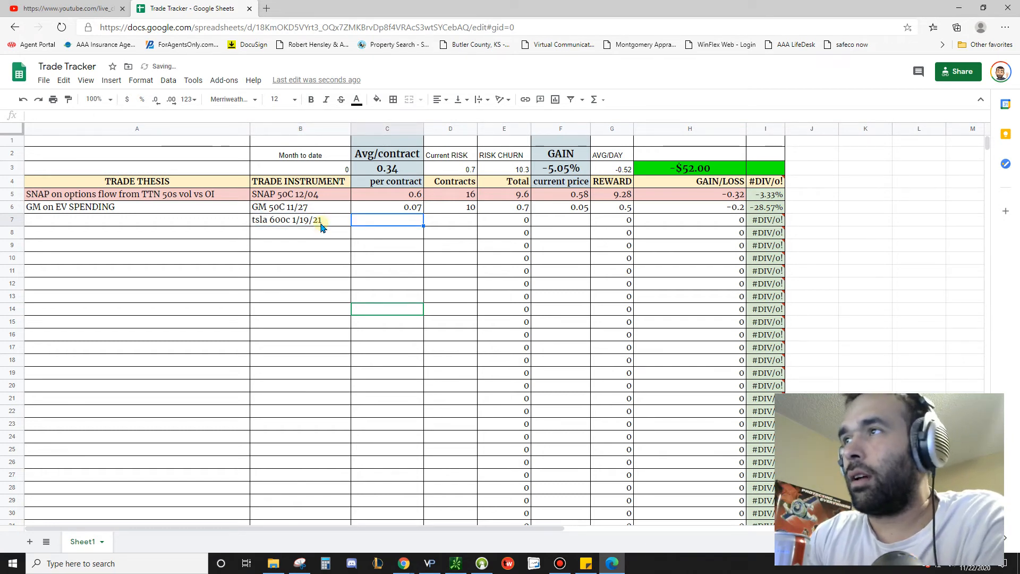
text(30)
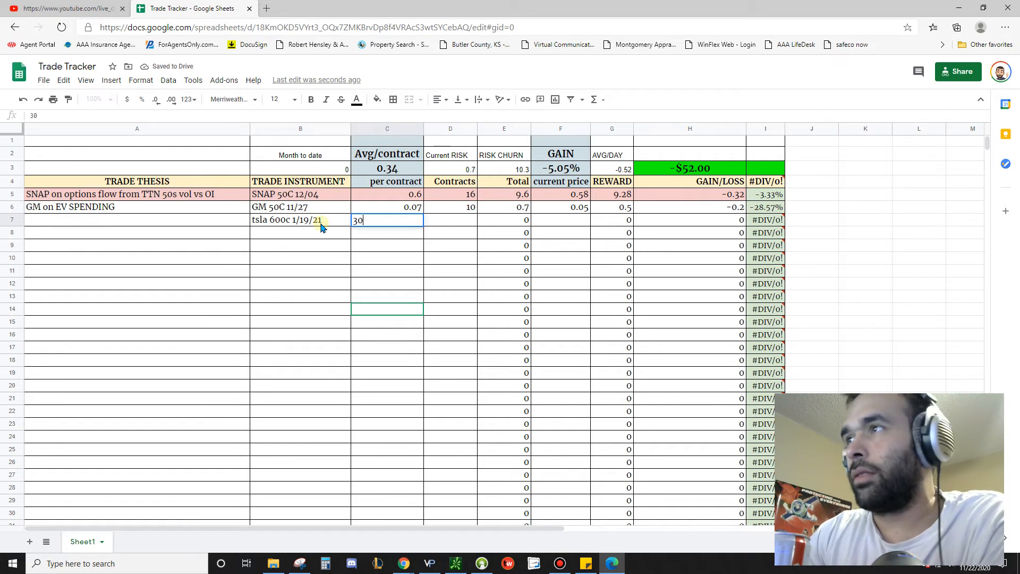
key(Enter)
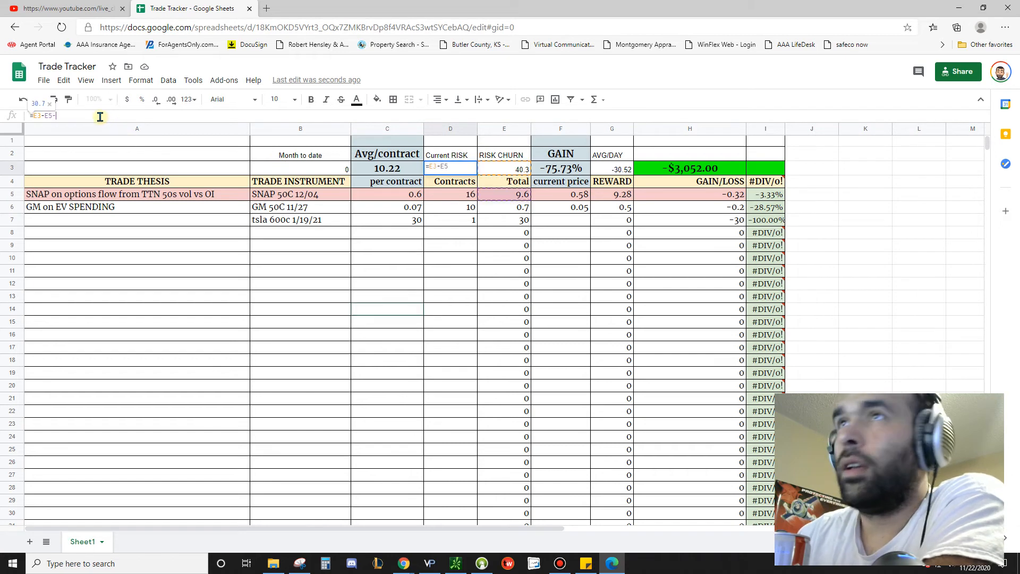
Select the GM trade row and shade it light green, leaving totals at -$52.00.
click(504, 219)
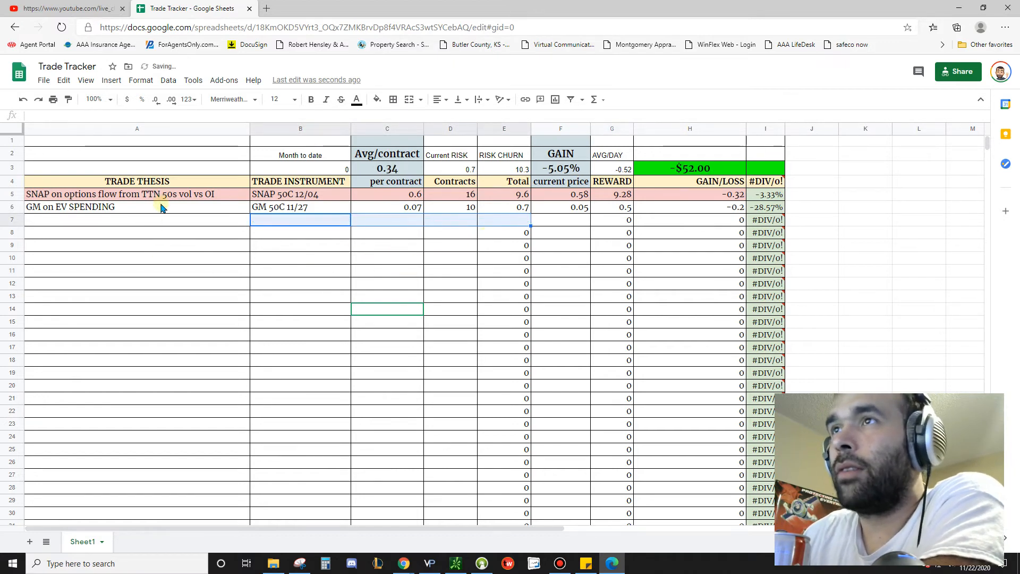
click(137, 207)
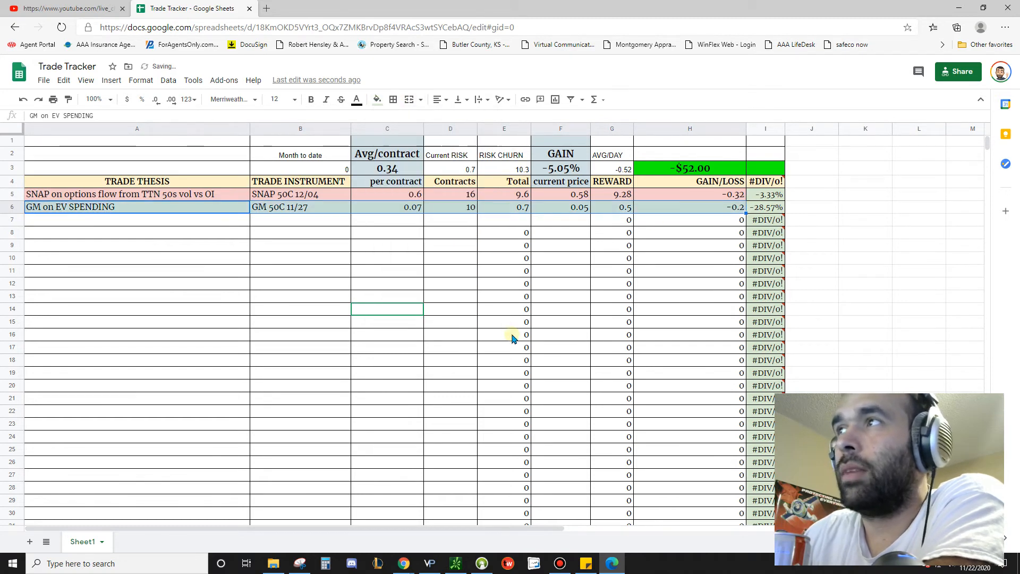
click(503, 335)
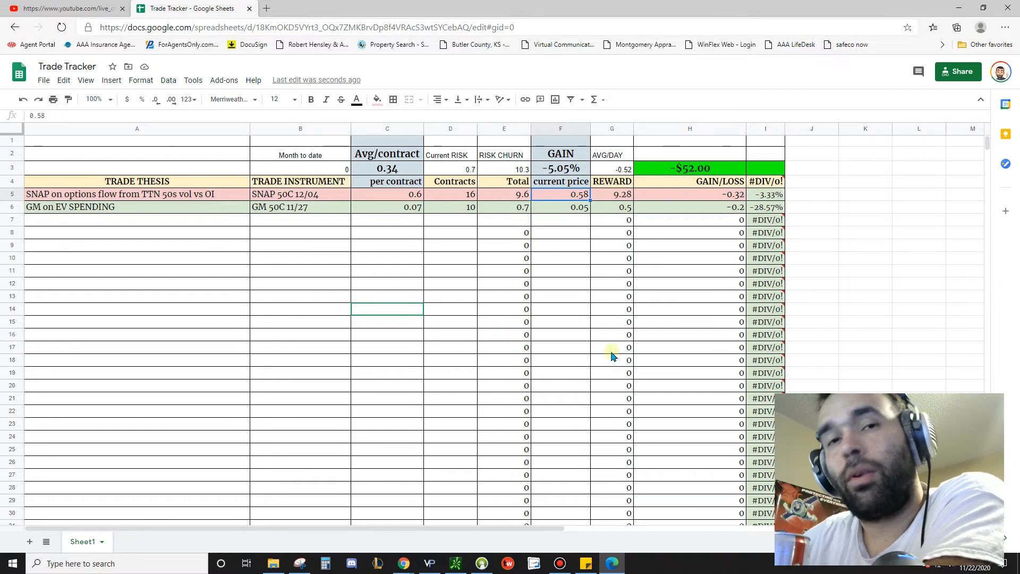
mouse_move(439, 199)
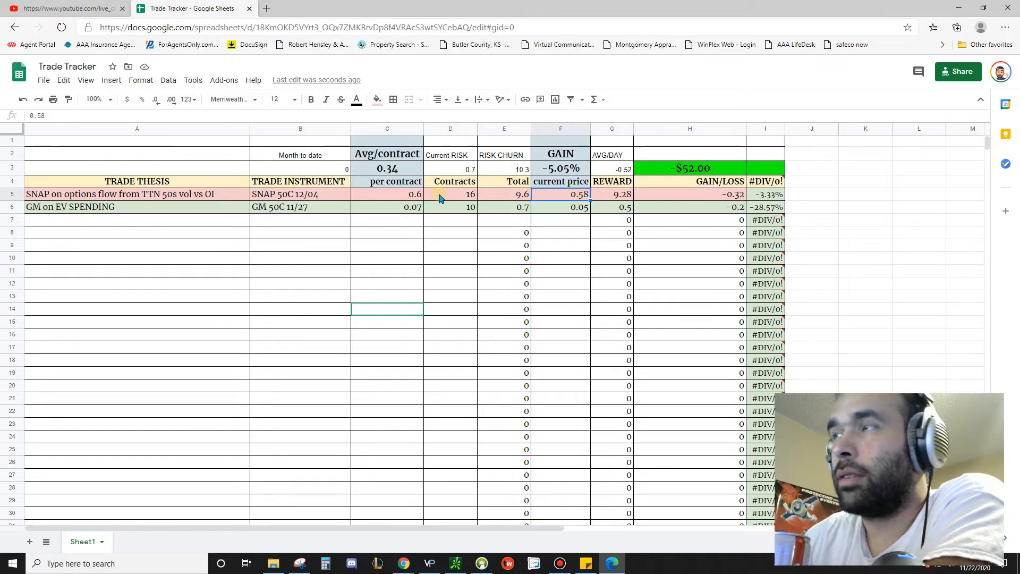
click(387, 193)
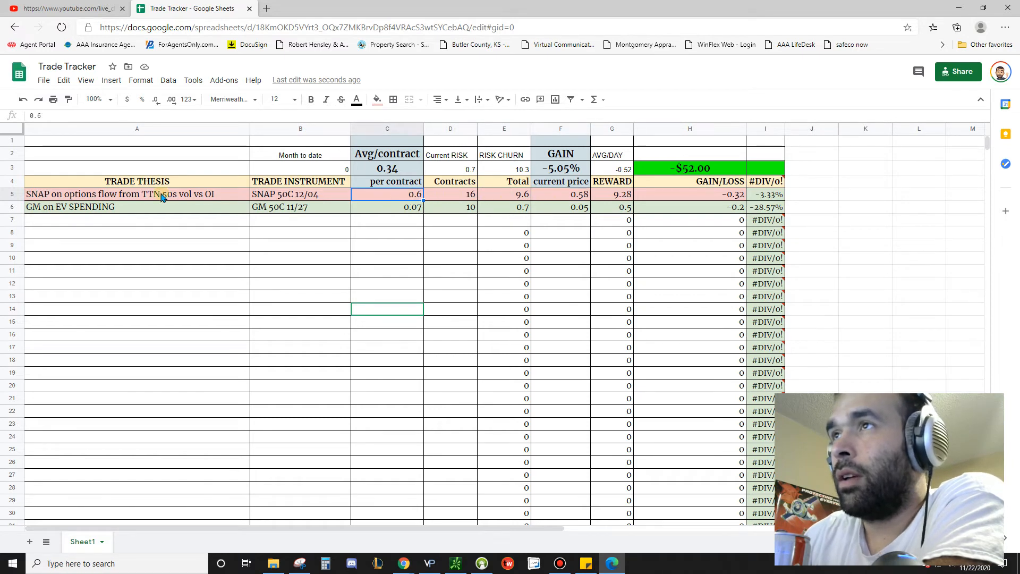
click(376, 100)
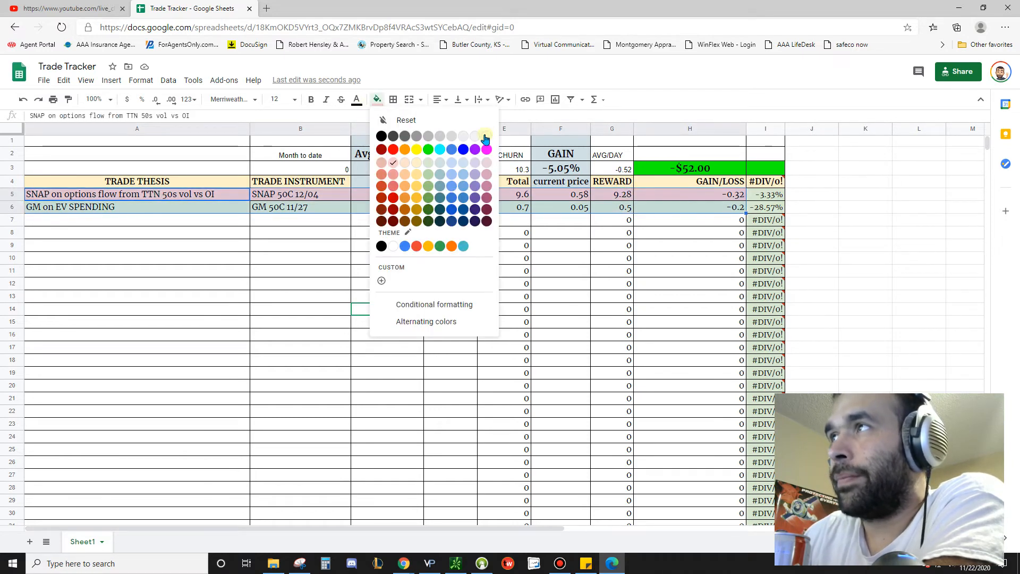
click(485, 137)
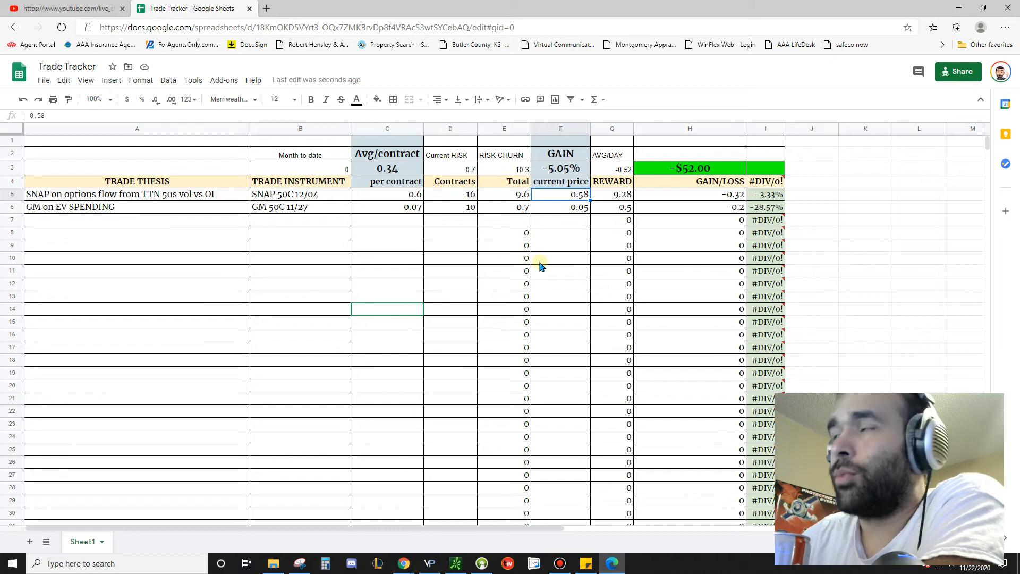
click(560, 208)
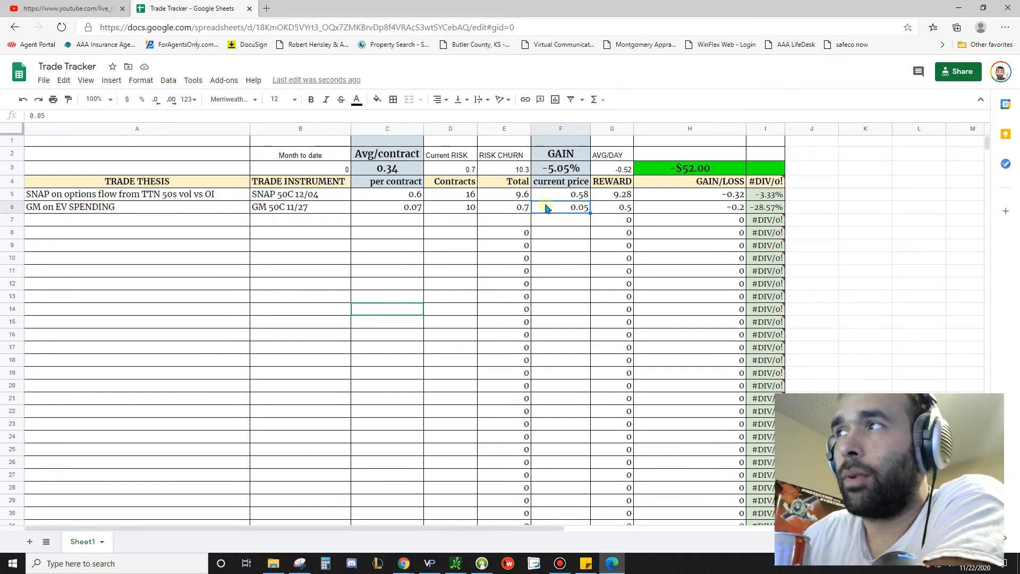
mouse_move(549, 304)
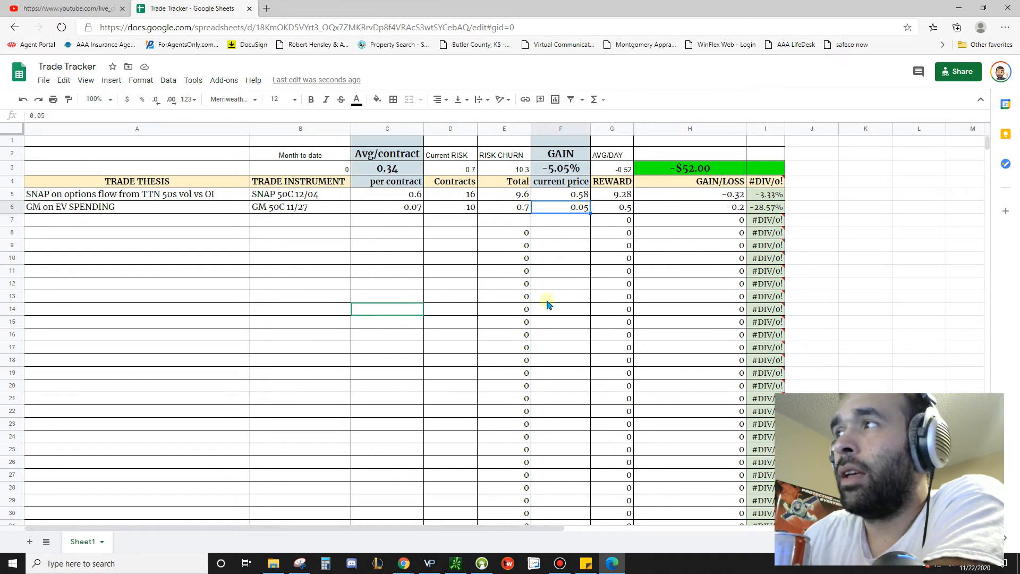
click(560, 194)
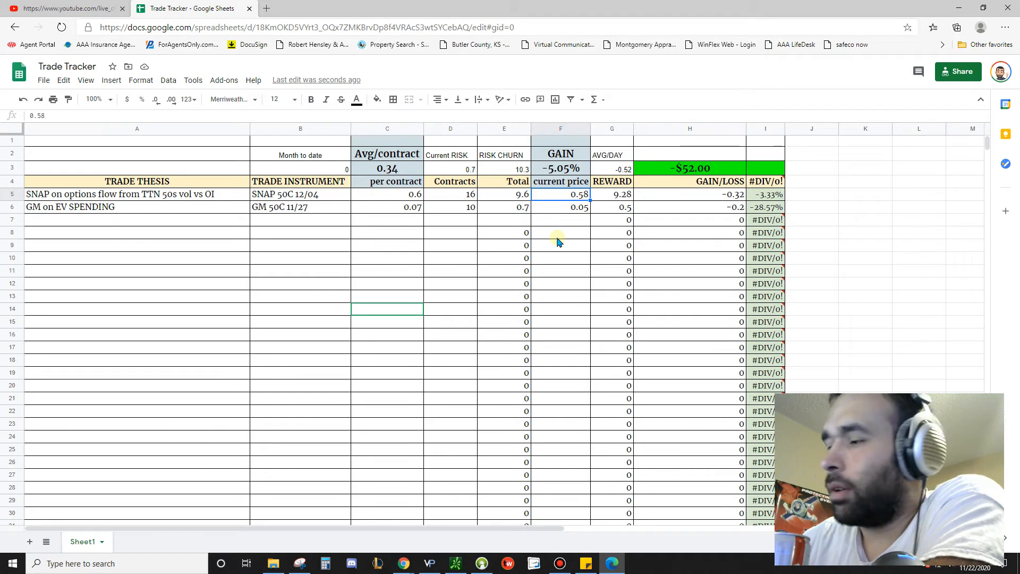
Try SNAP prices 1 and 3 in F5, then restore 0.58 so total gain/loss reads -$52.00.
text(1)
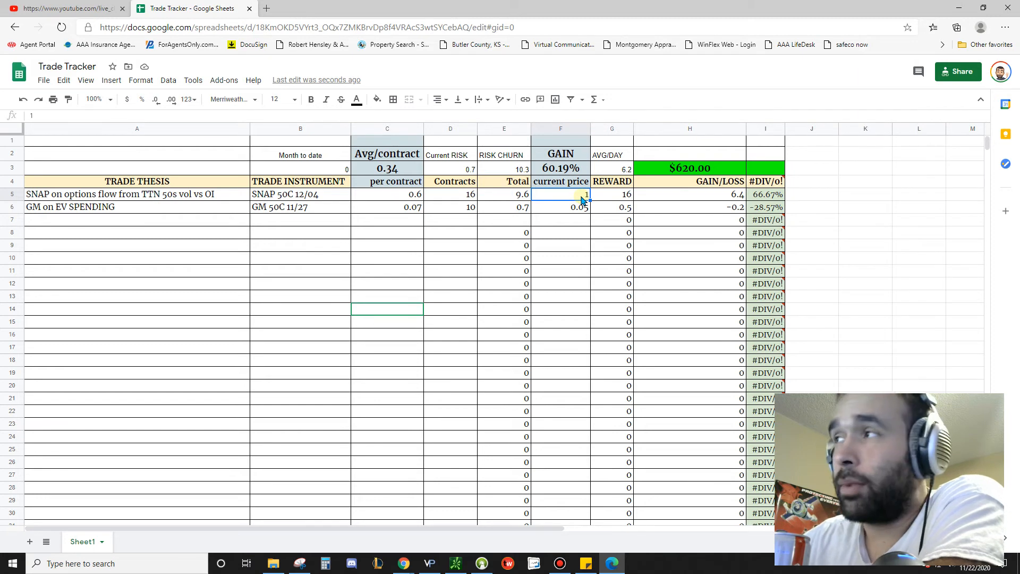
text(3)
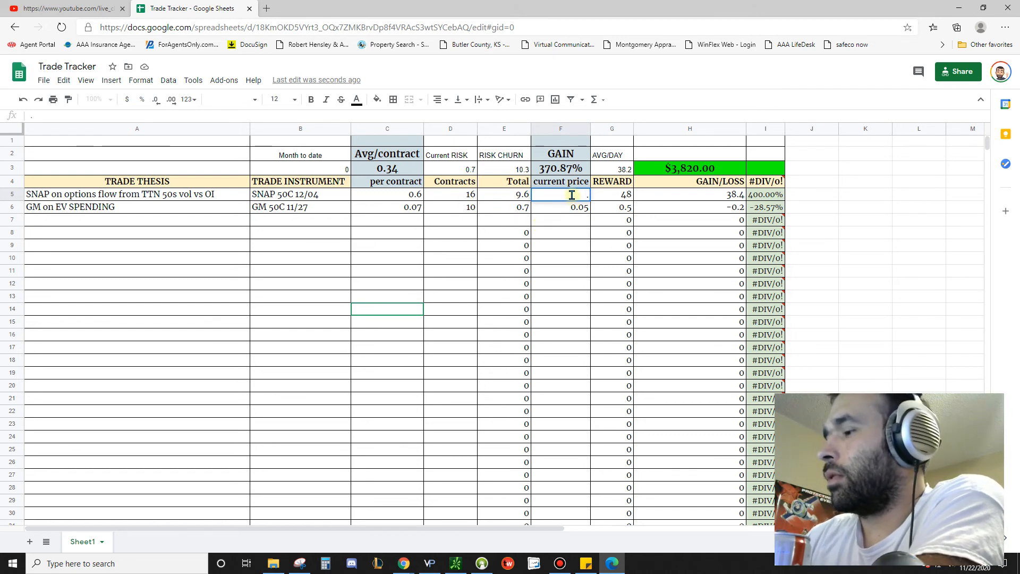
text(0.58)
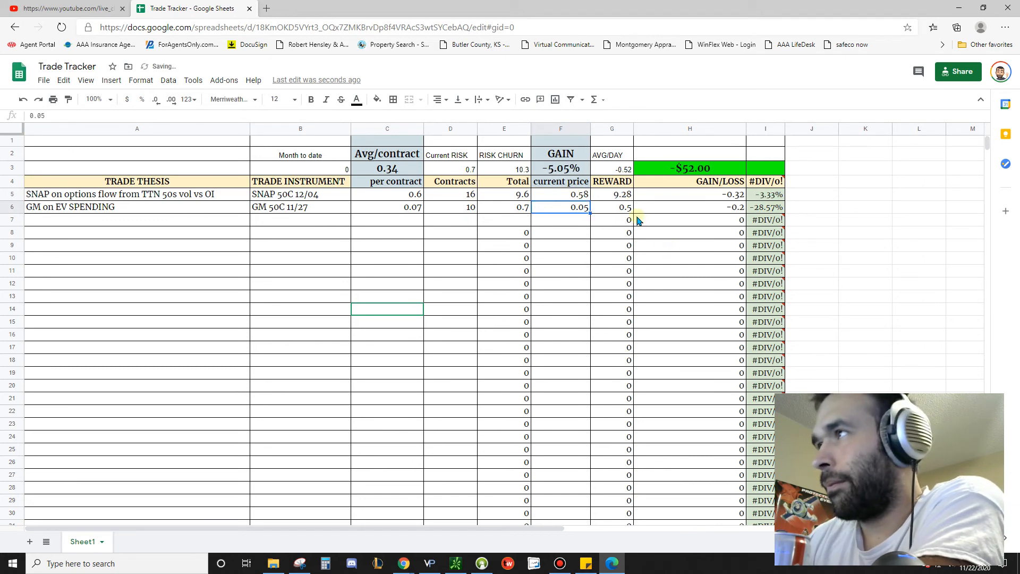
click(611, 193)
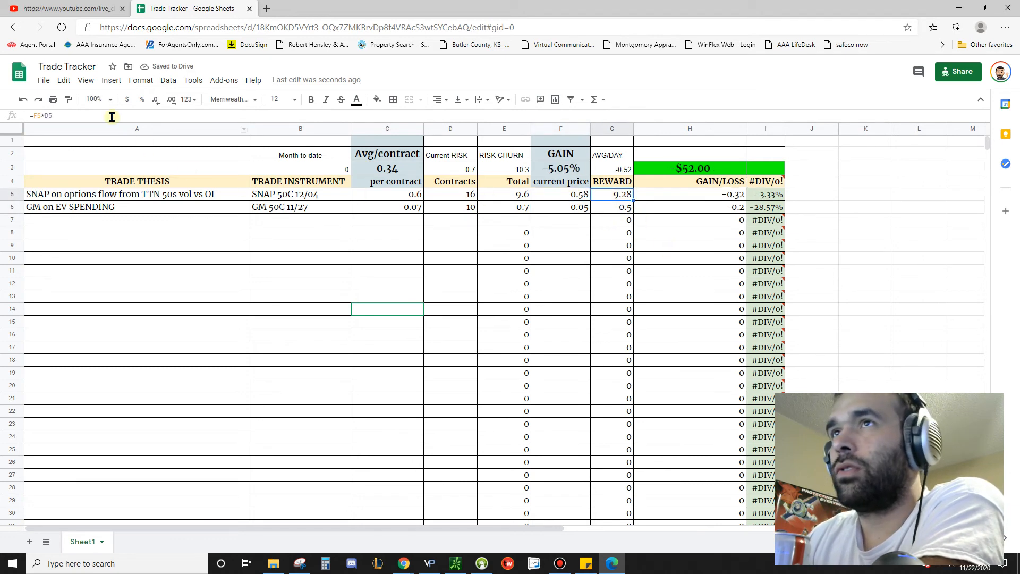
double_click(610, 193)
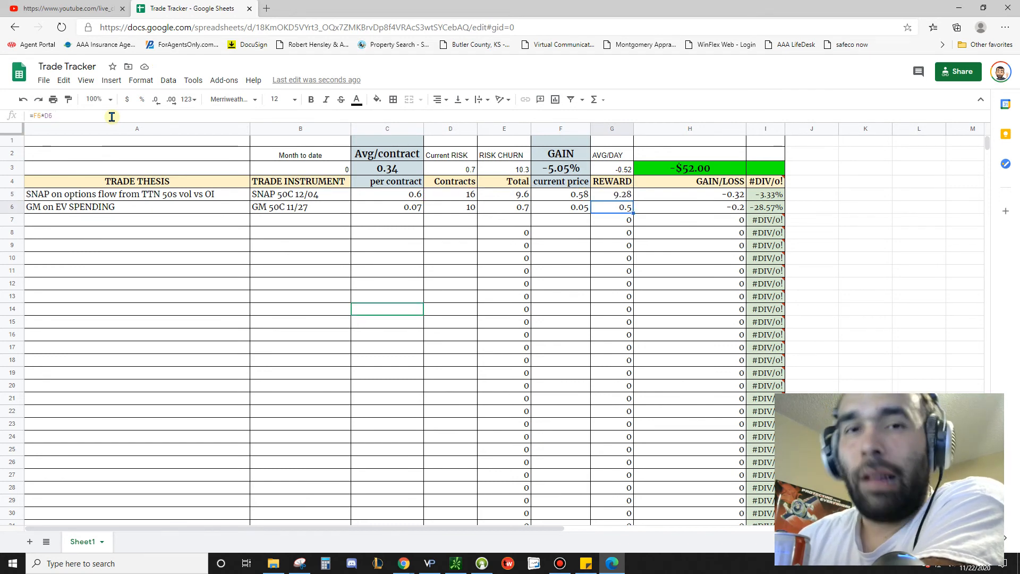
mouse_move(337, 129)
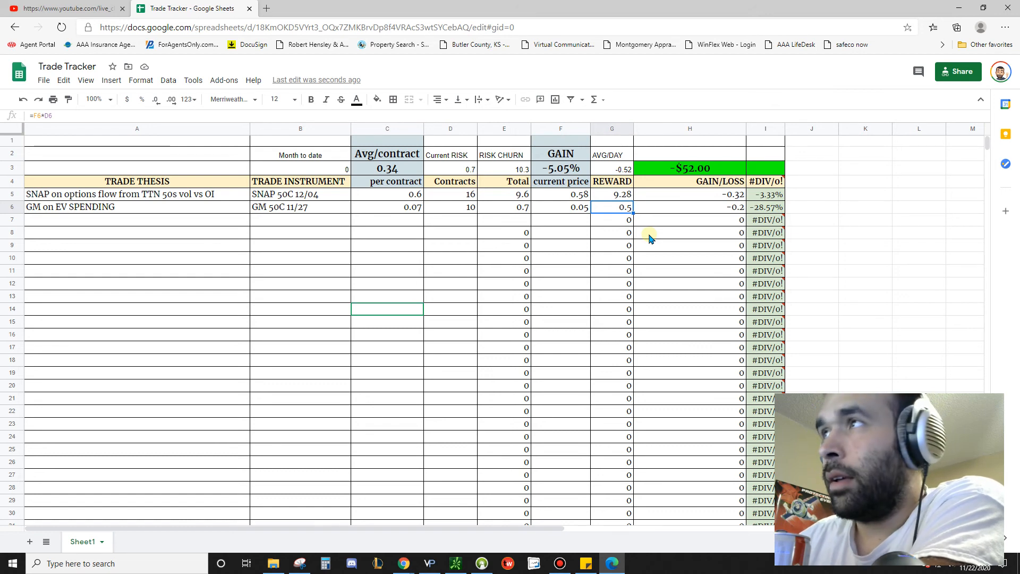
mouse_move(448, 159)
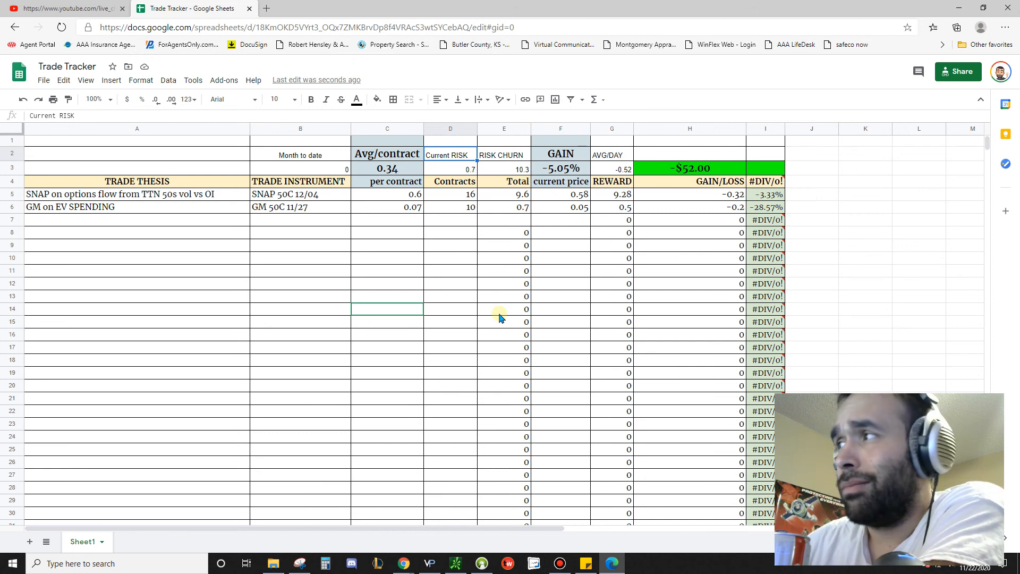
click(766, 193)
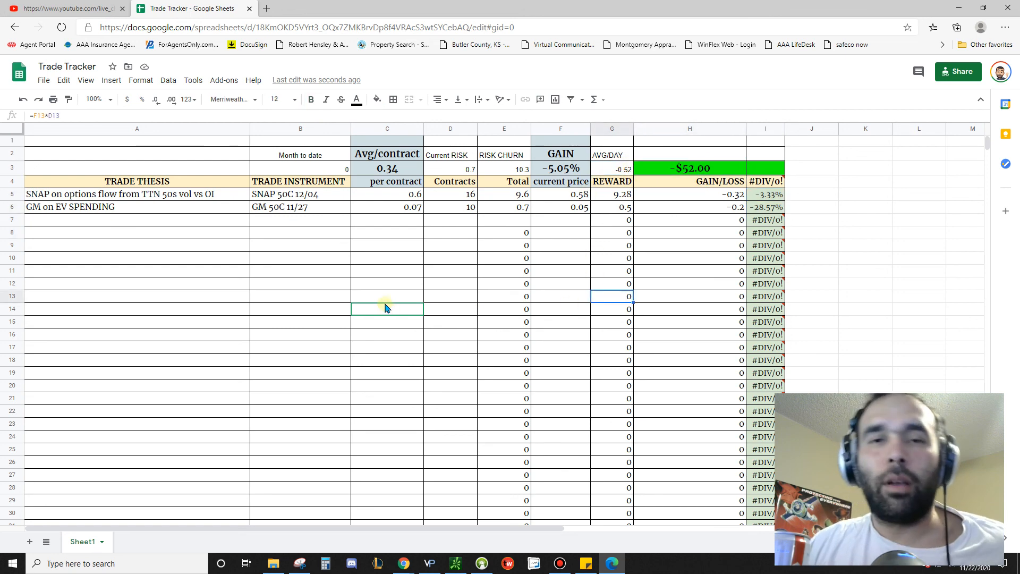
mouse_move(330, 276)
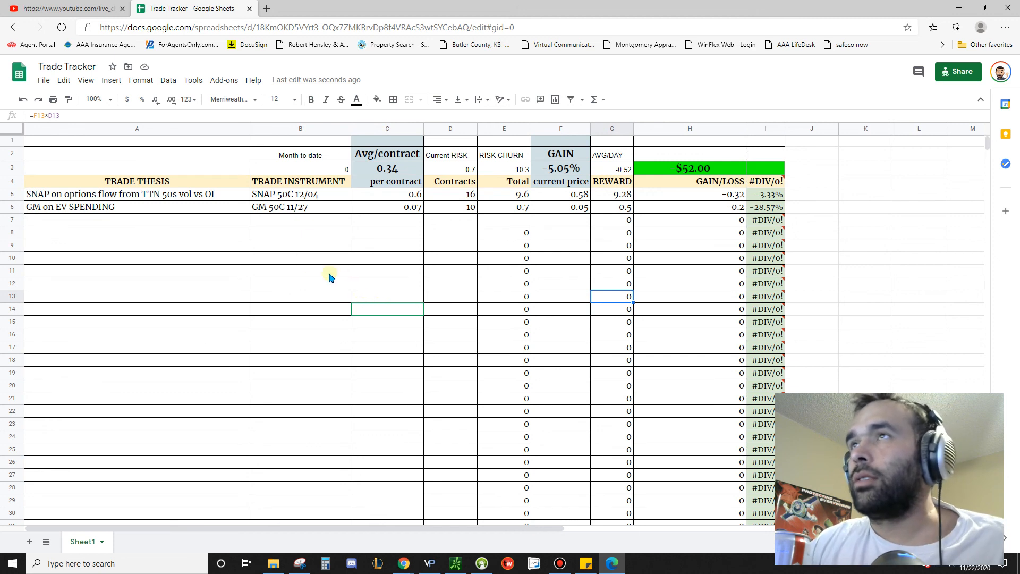